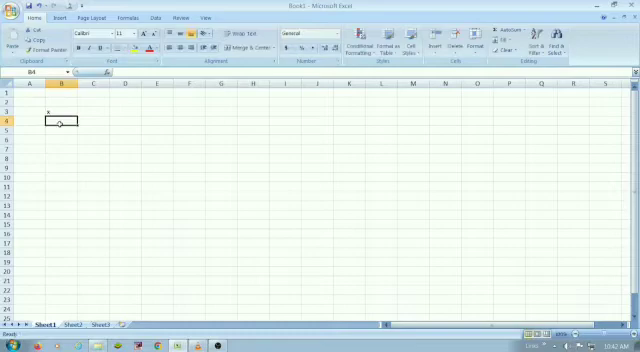
# Step: Enter x values 0–5 in column B and y values 3, 7, 10, 24, 50, 95 in column C
pyautogui.write('0')
pyautogui.click(93, 111)
pyautogui.write('y')
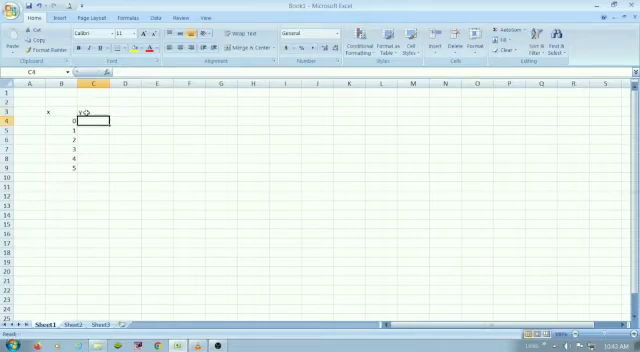
pyautogui.write('3')
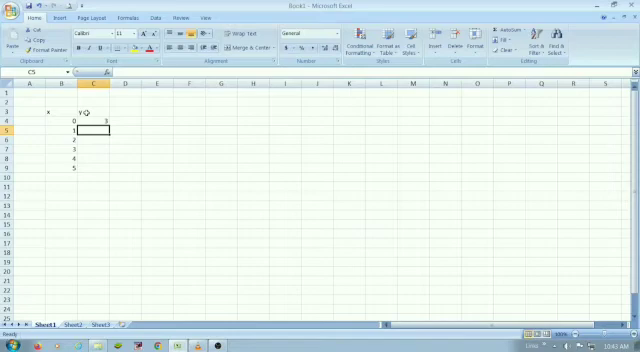
pyautogui.write('7')
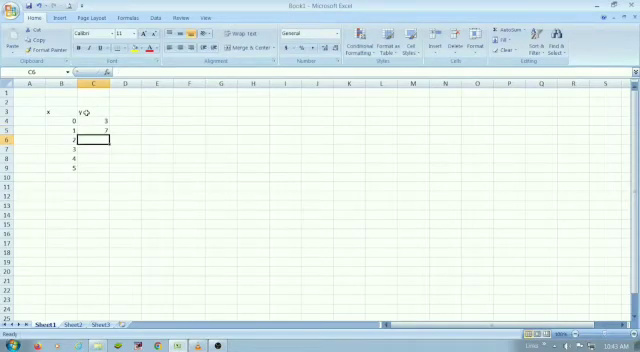
pyautogui.write('10')
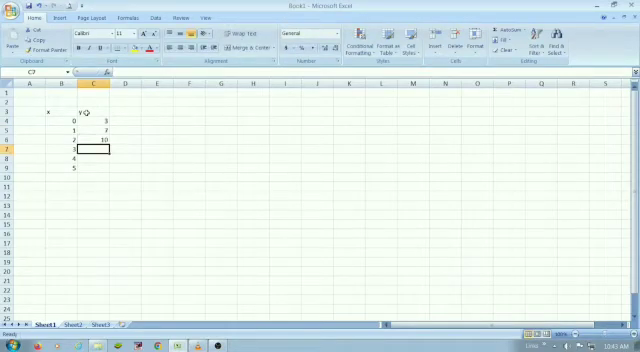
pyautogui.write('24')
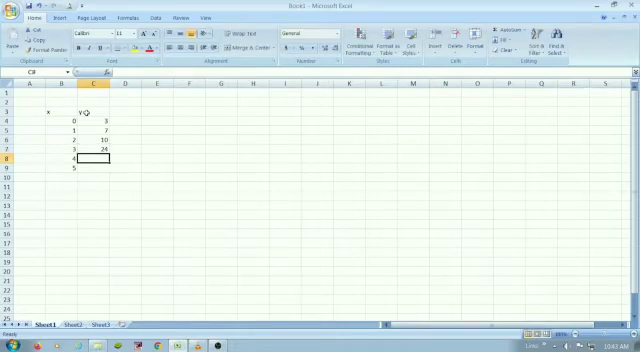
pyautogui.write('50')
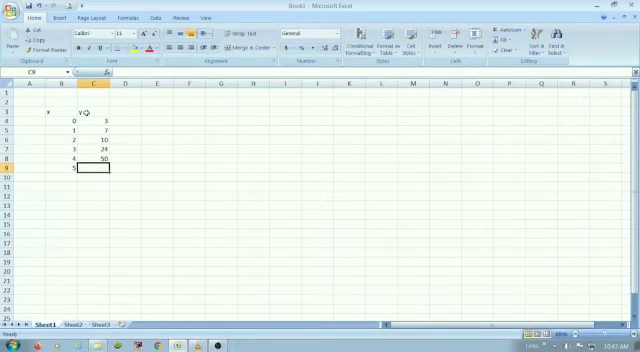
pyautogui.write('95')
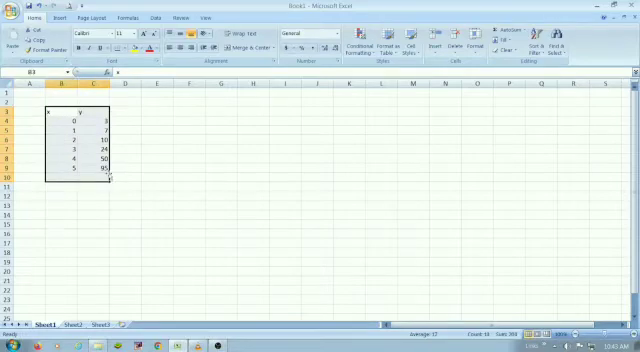
# Step: Open All Chart Types from the Insert tab's Other Charts menu for the B3:C9 table
pyautogui.click(58, 18)
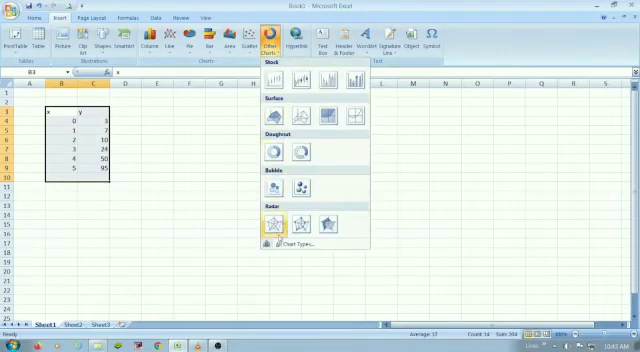
pyautogui.click(280, 243)
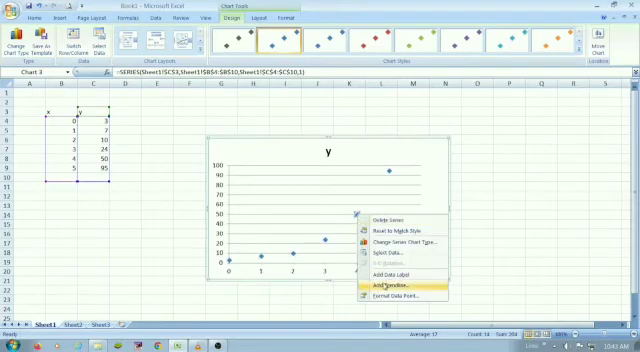
# Step: Insert an XY scatter chart and choose Add Trendline on its data series
pyautogui.click(388, 297)
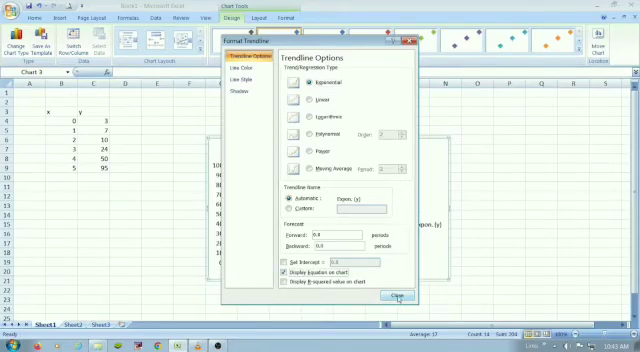
# Step: Set the trendline to Exponential, display its equation on the chart, and close
pyautogui.click(398, 295)
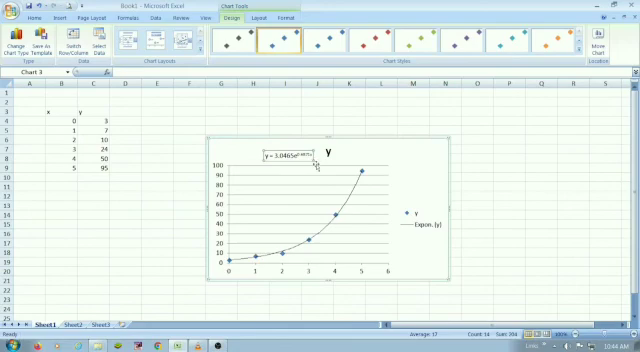
pyautogui.moveTo(388, 197)
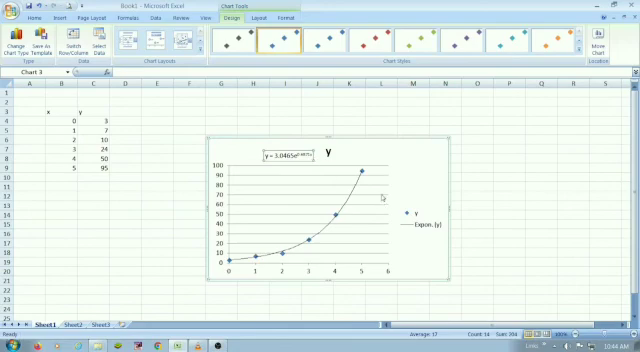